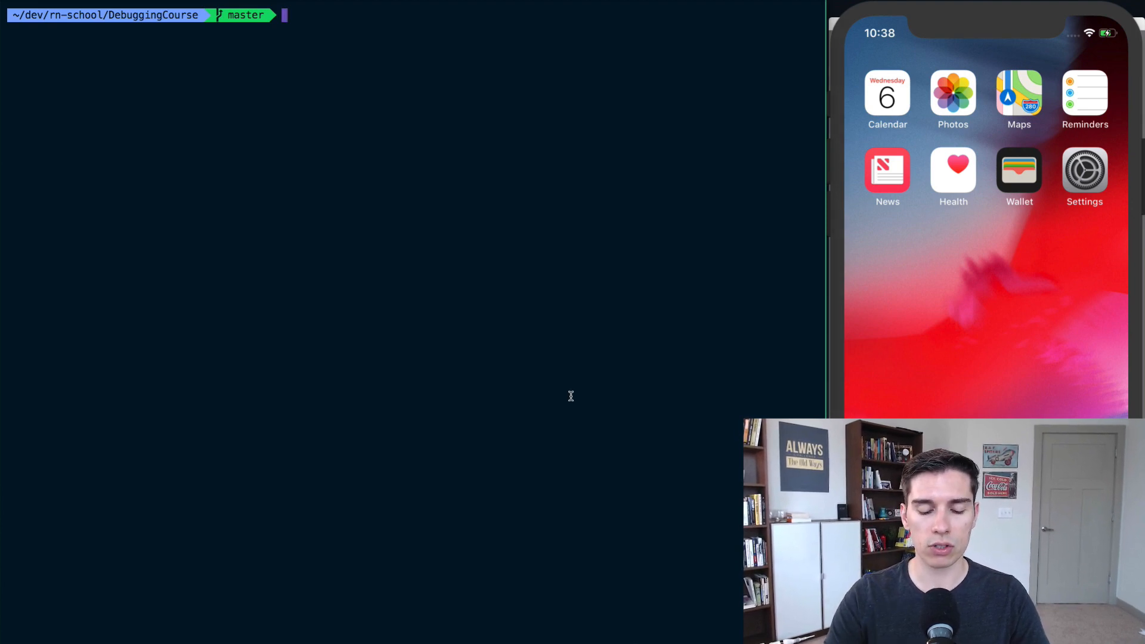
- Install the instabug-reactnative package with yarn add
type("yarn add r")
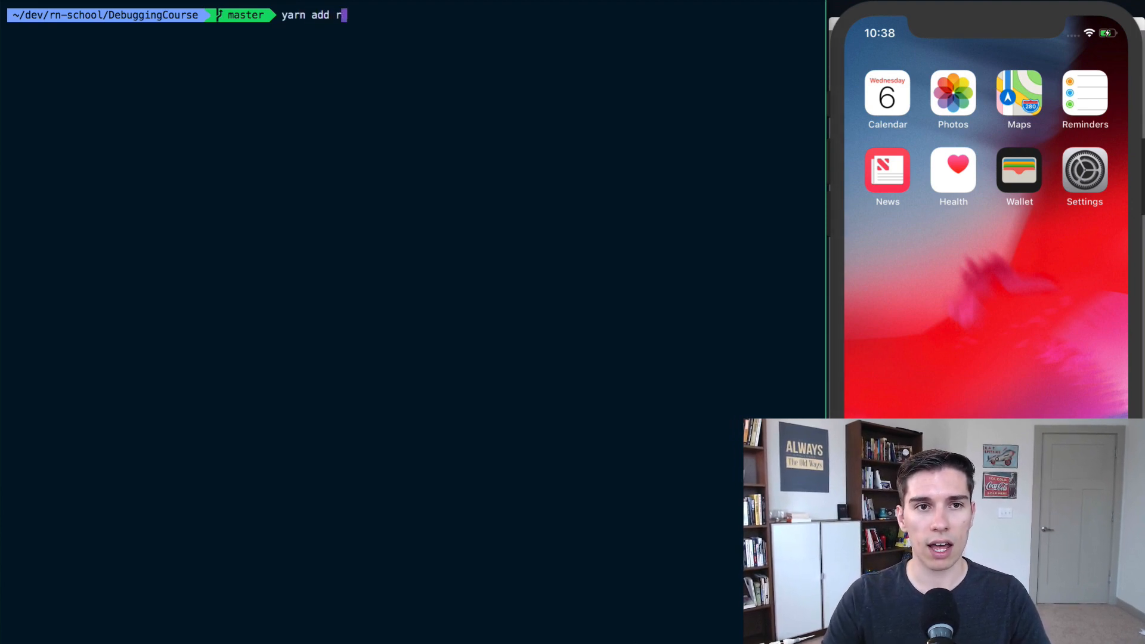
type("instabug-reactna")
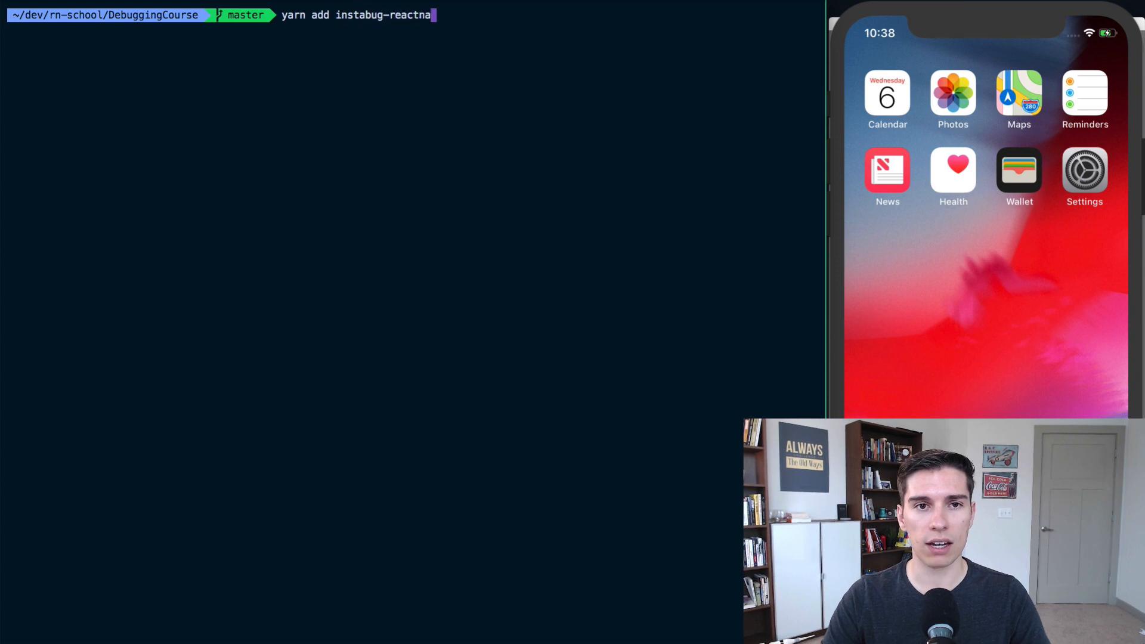
key("Enter")
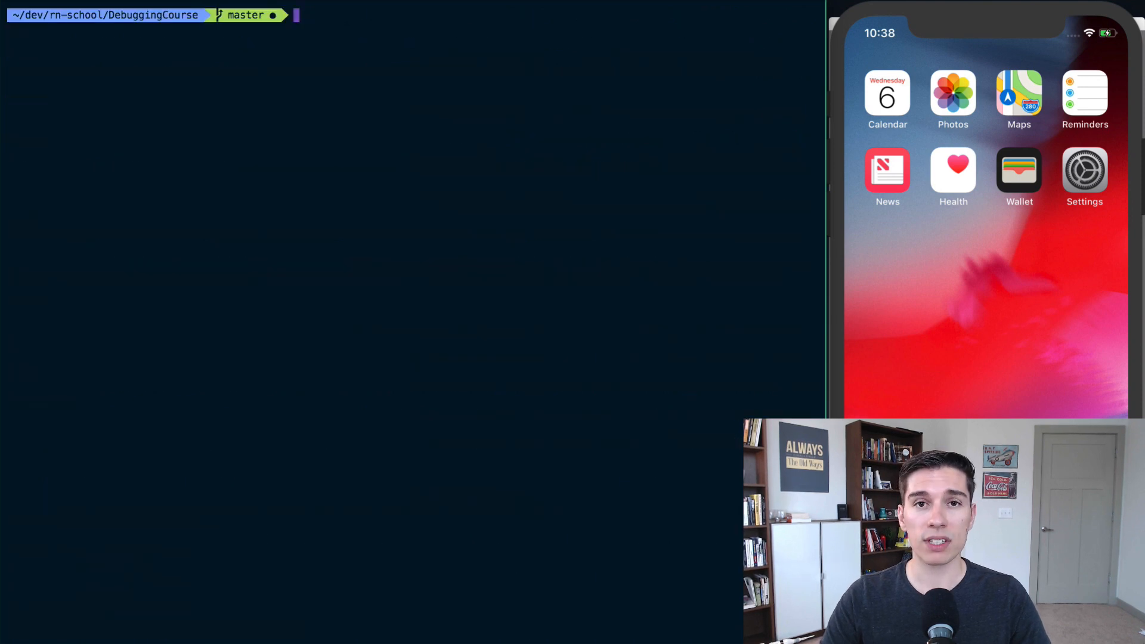
- Link instabug-reactnative into the iOS and Android projects with react-native link
type("react-native link")
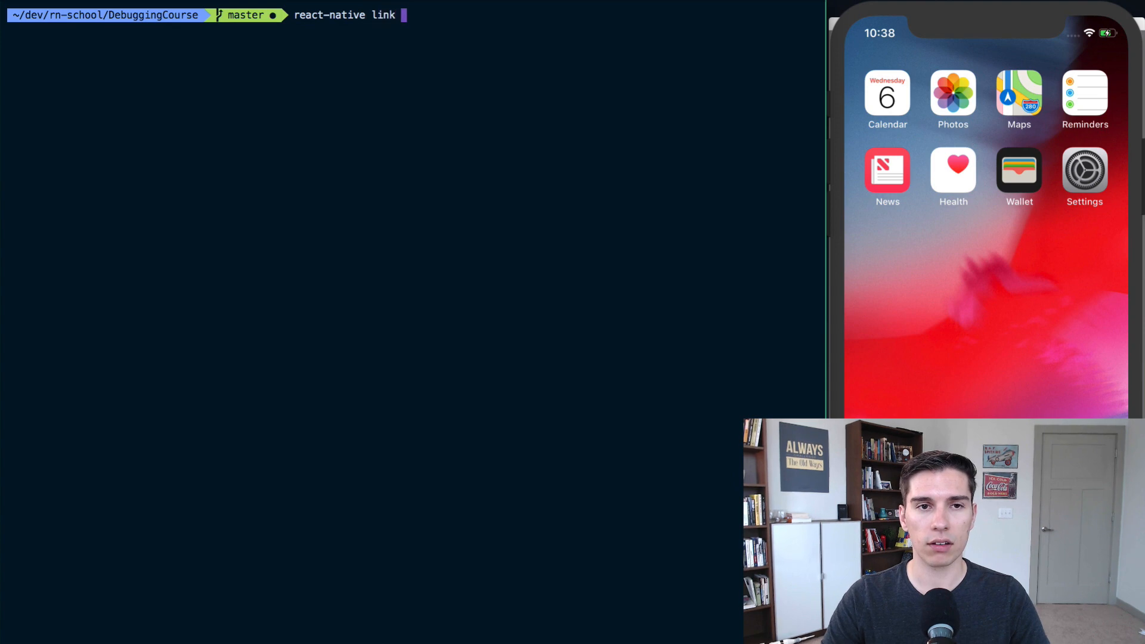
type("instabug-reac")
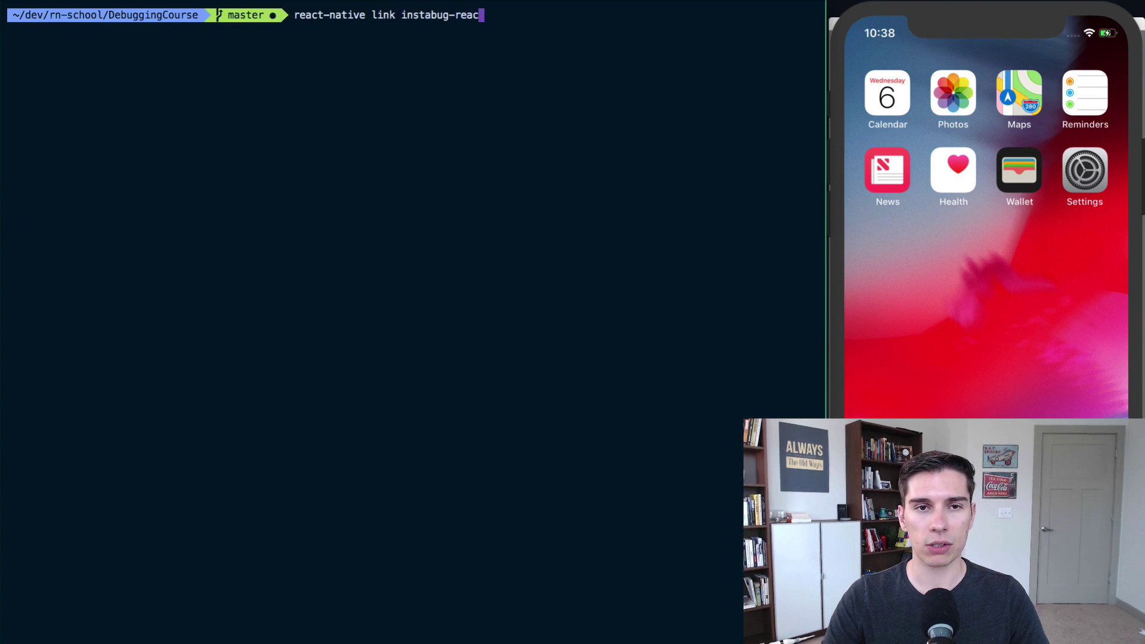
type("tnative")
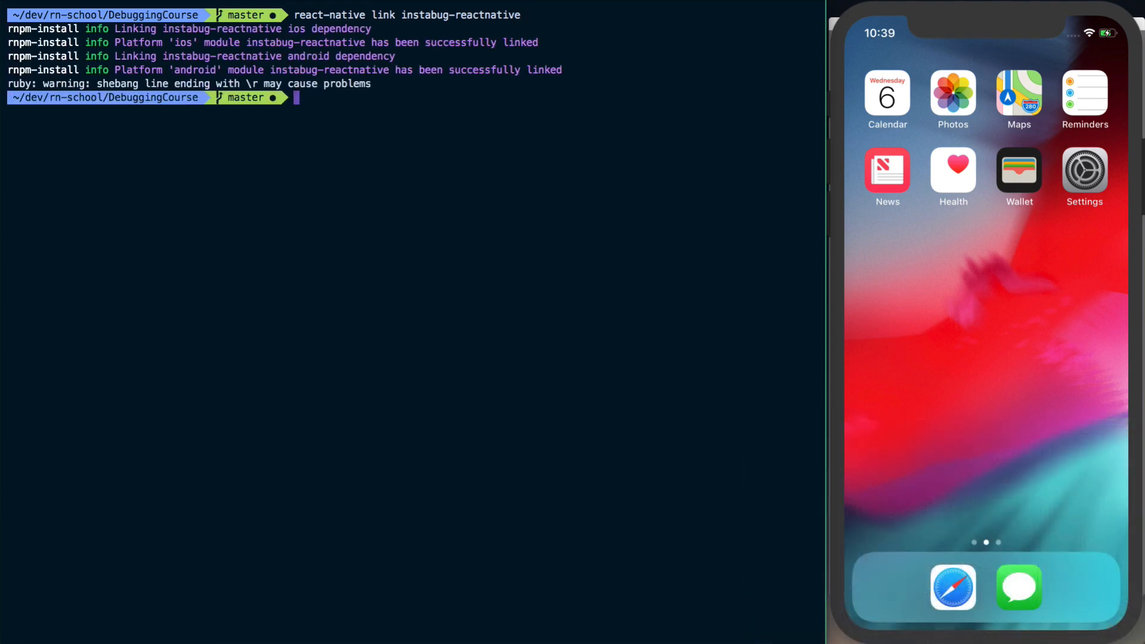
- Reach the SDK integration steps page from the dashboard's bug reports overview
left_click(408, 358)
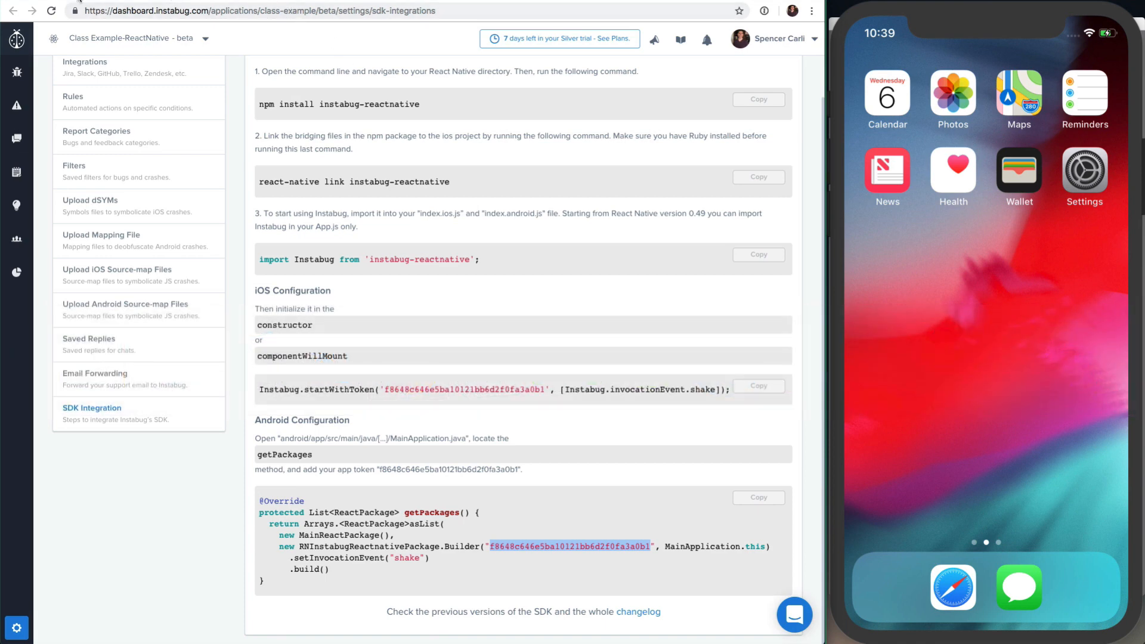
left_click(16, 72)
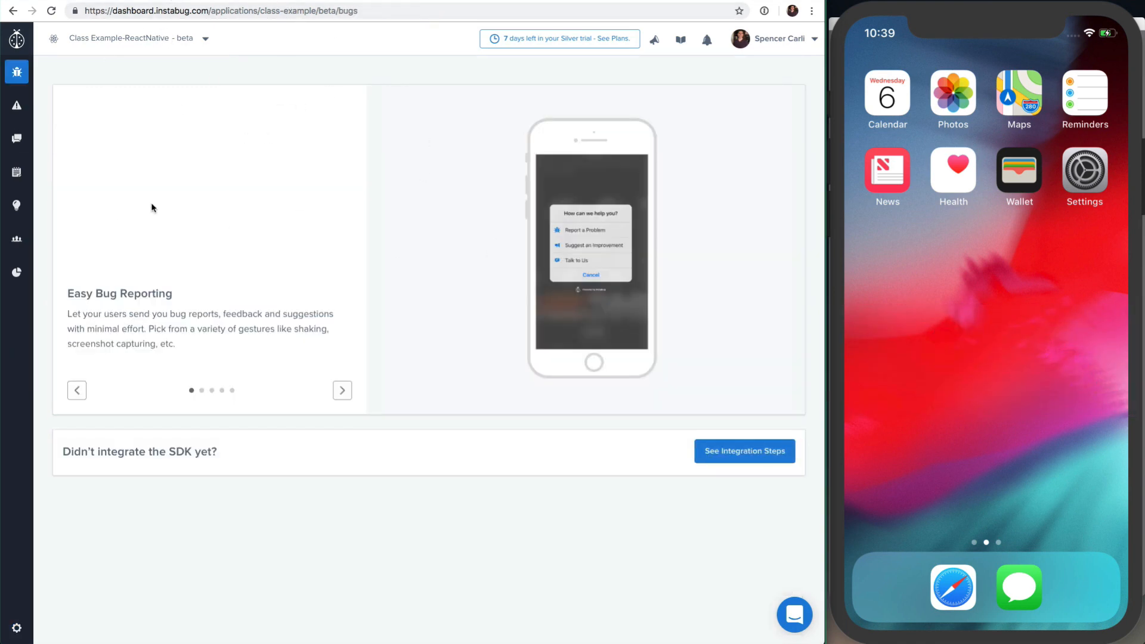
mouse_move(305, 126)
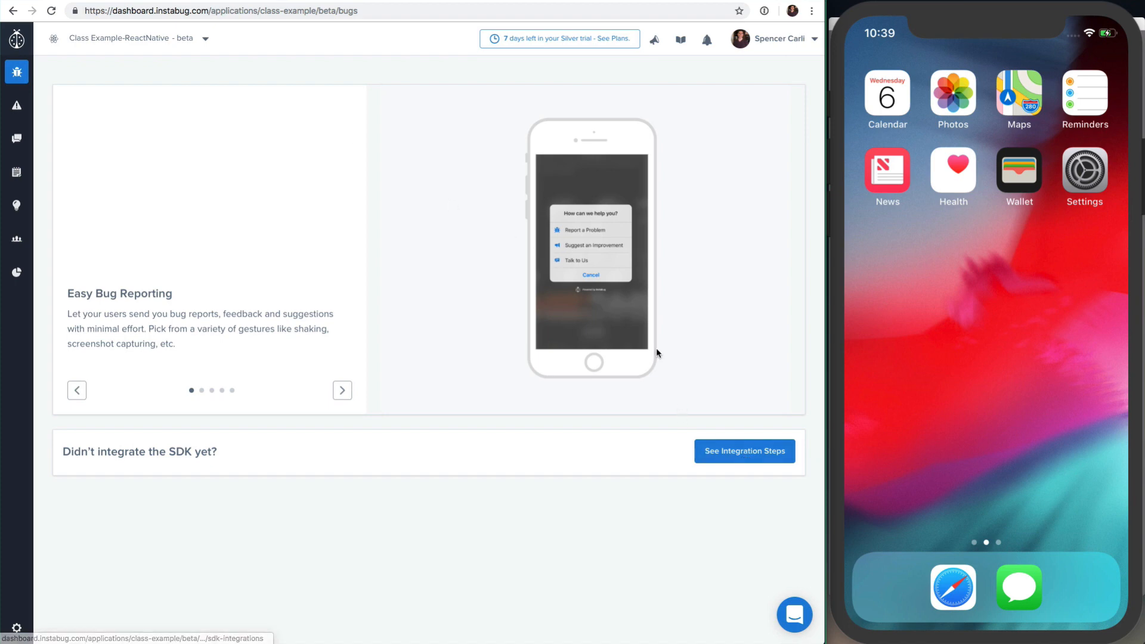
left_click(744, 451)
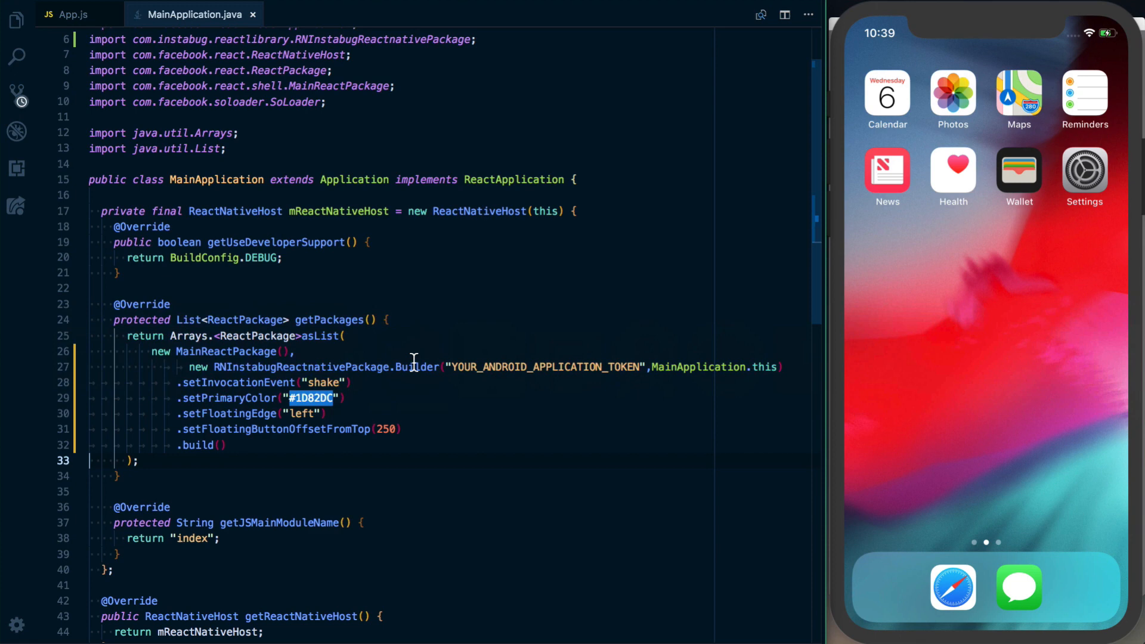
- Import Instabug from 'instabug-reactnative' at the top of App.js
left_click(69, 13)
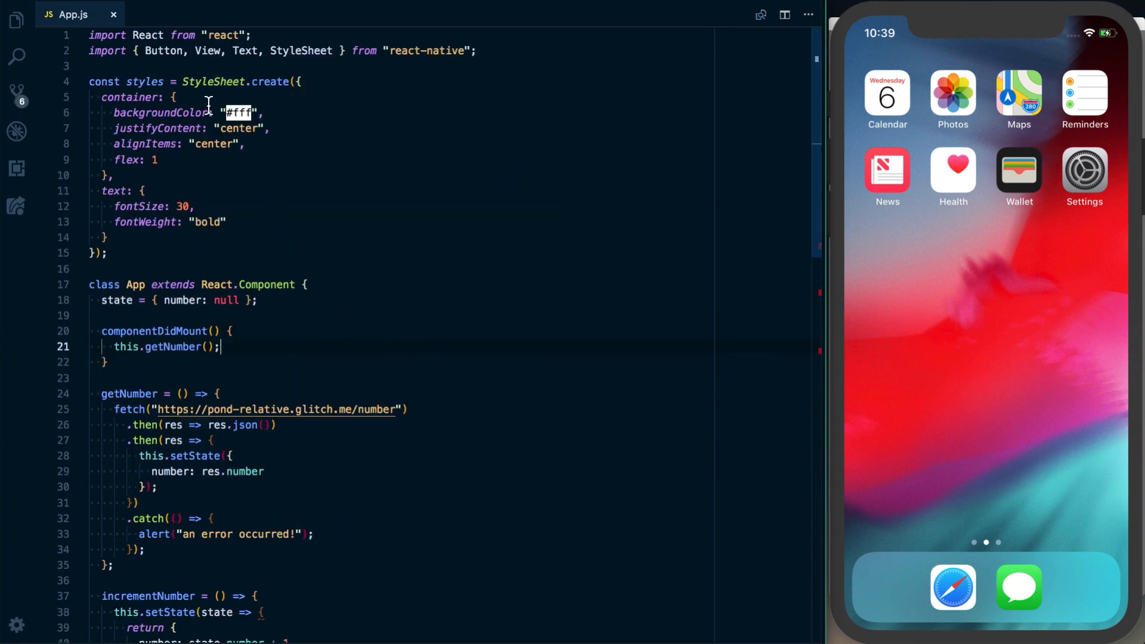
type("import Instabug from 'instabug-reactnative';")
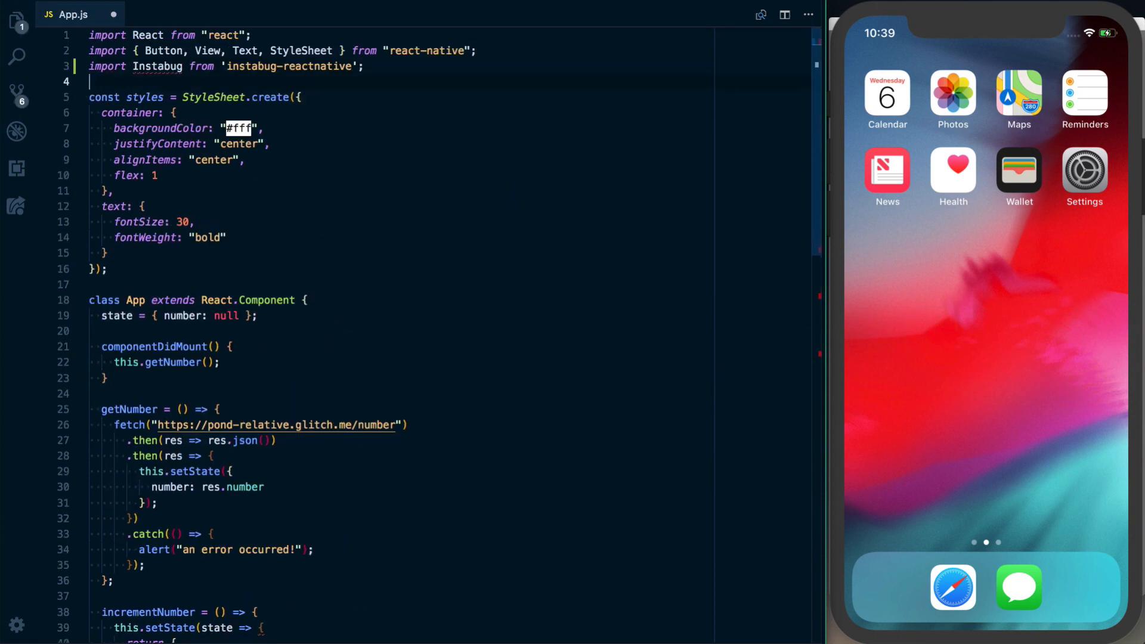
scroll("down", 3)
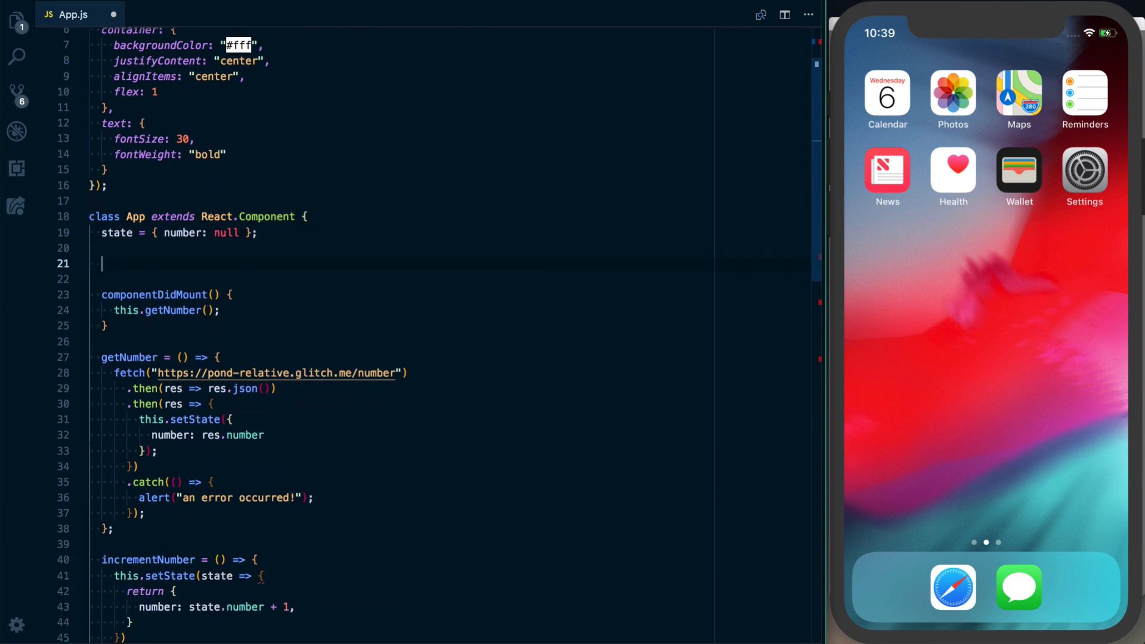
- Add a constructor(props) starting Instabug with the copied app token and shake invocation
type("constructor(p)")
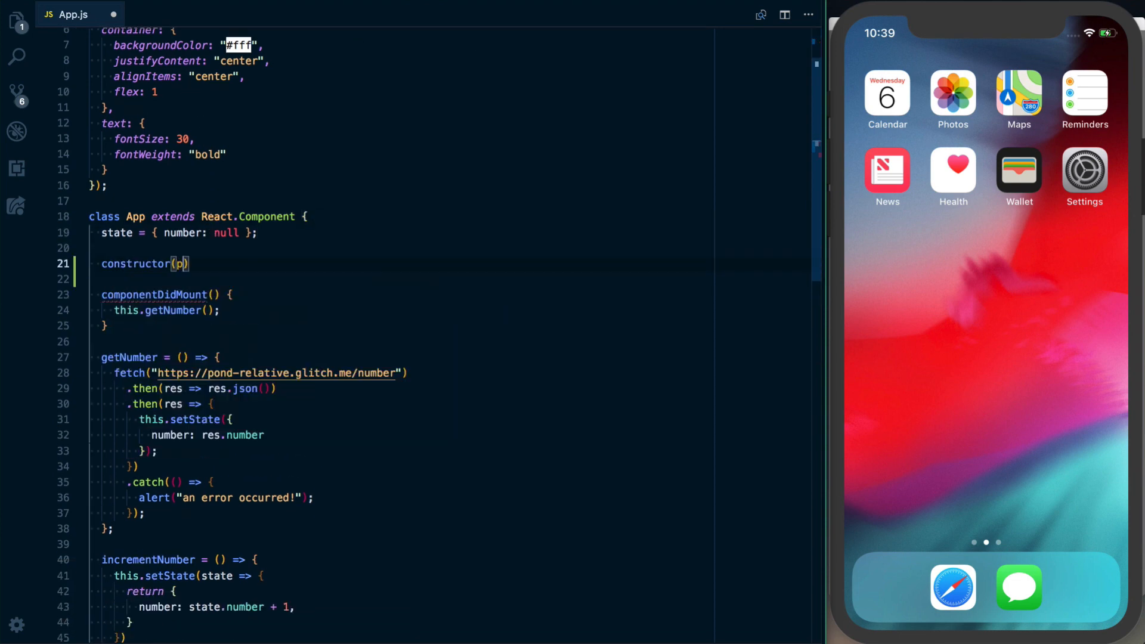
type("rops) {")
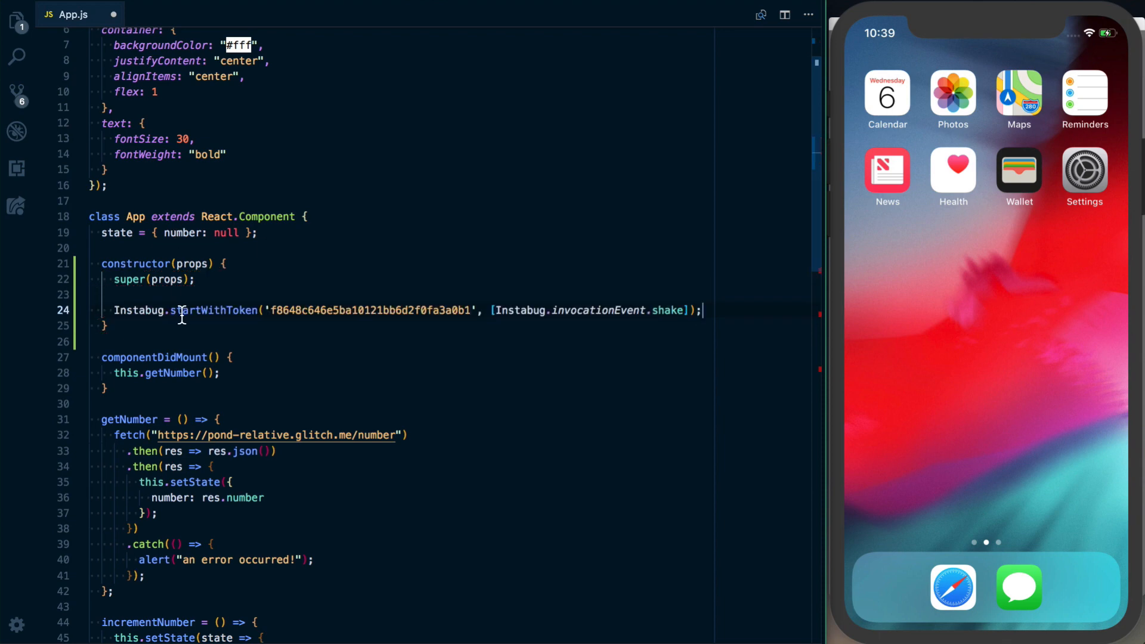
double_click(365, 310)
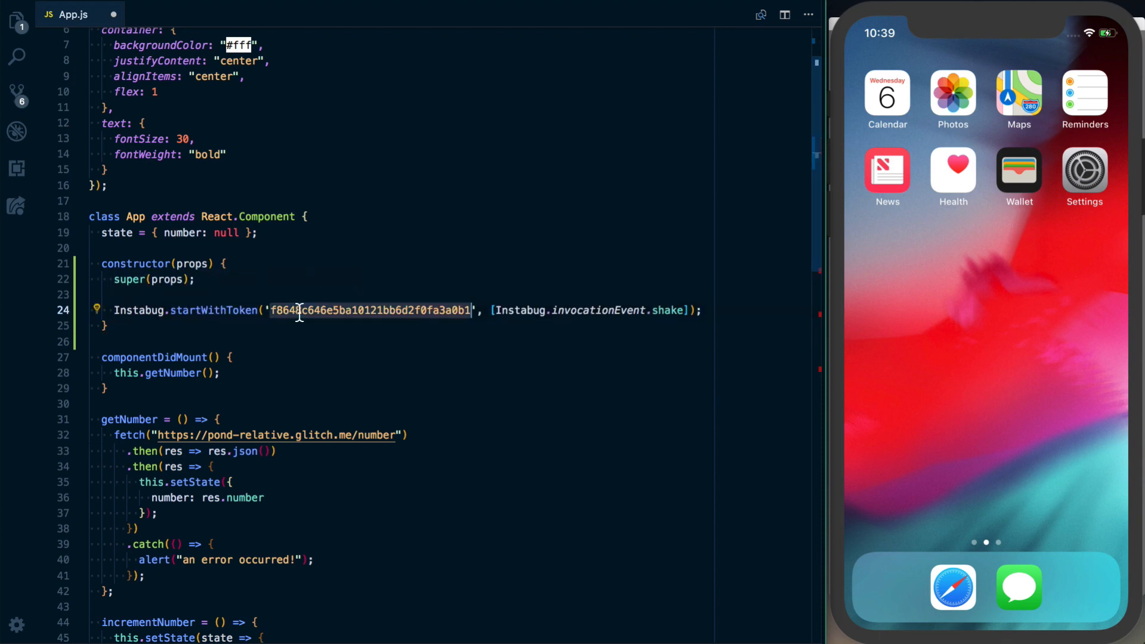
mouse_move(614, 319)
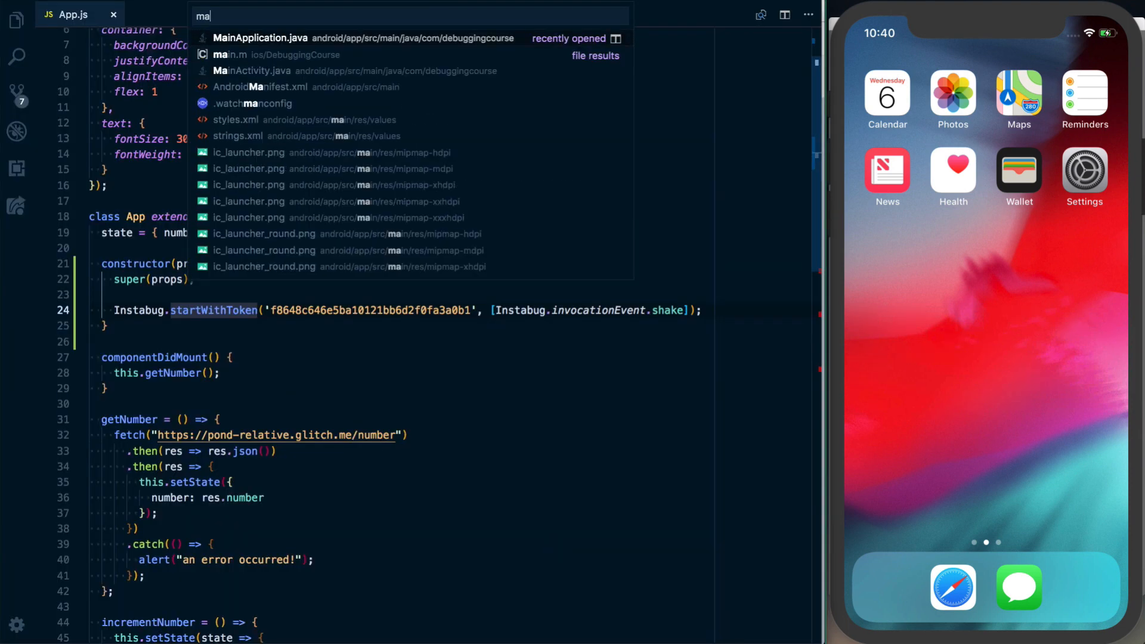
left_click(253, 34)
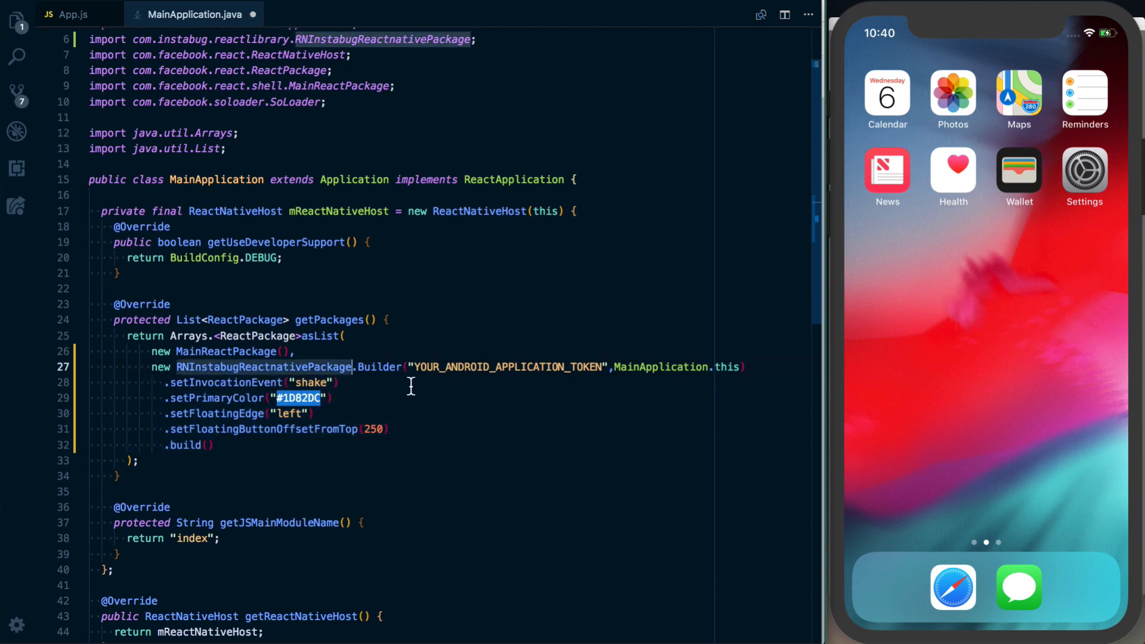
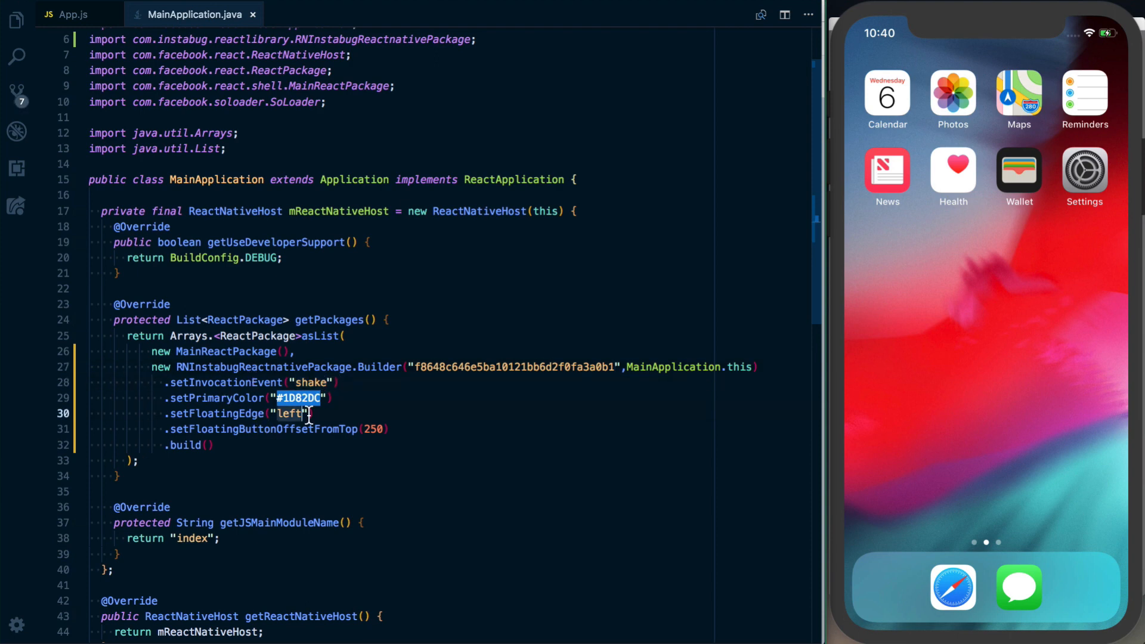
mouse_move(403, 354)
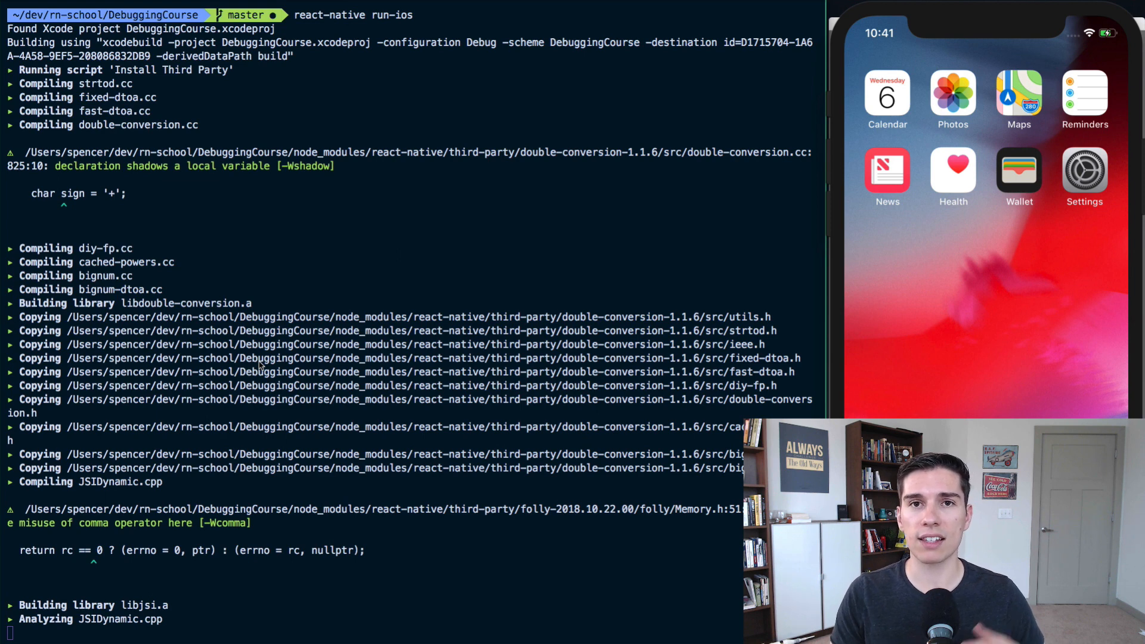
- Follow the react-native run-ios build output as Xcode compiles the libraries
scroll("down", 3)
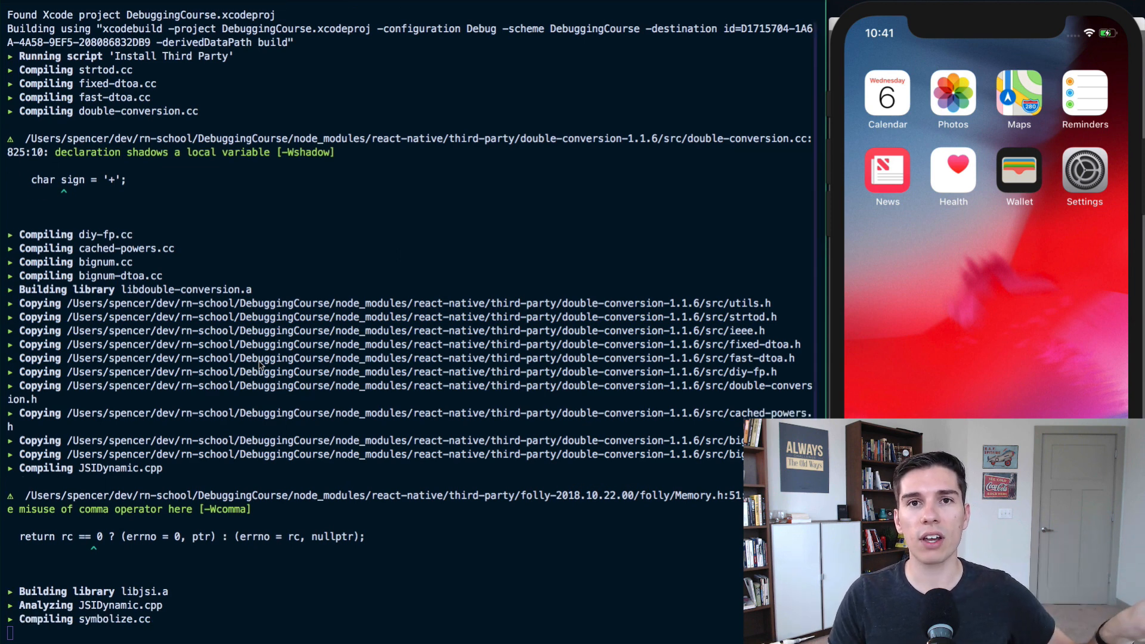
scroll("down", 3)
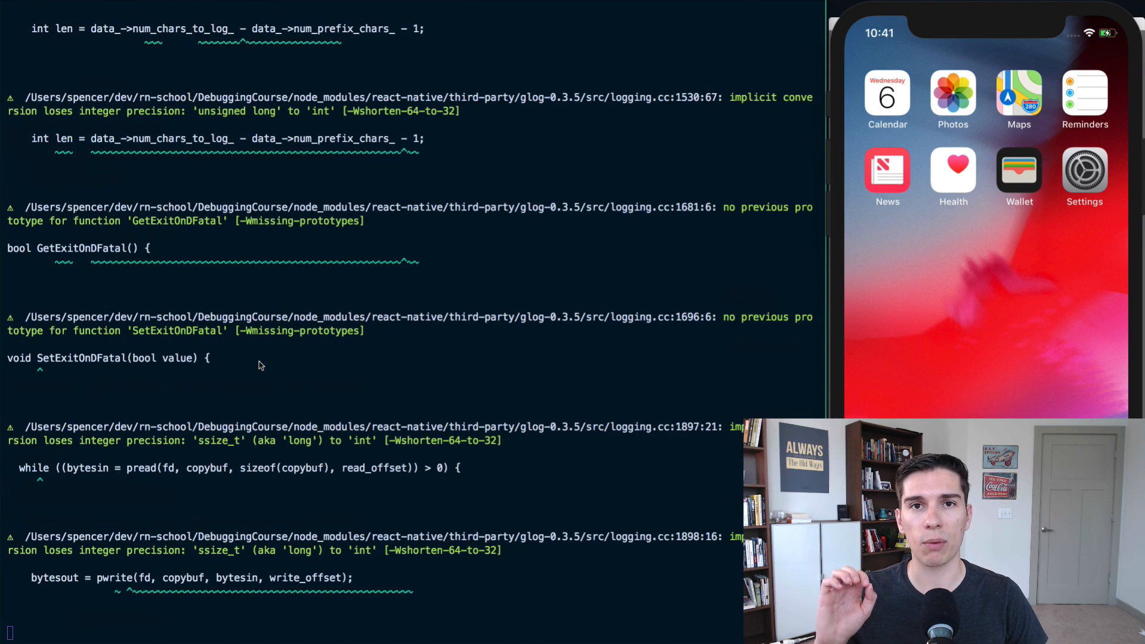
scroll("down", 3)
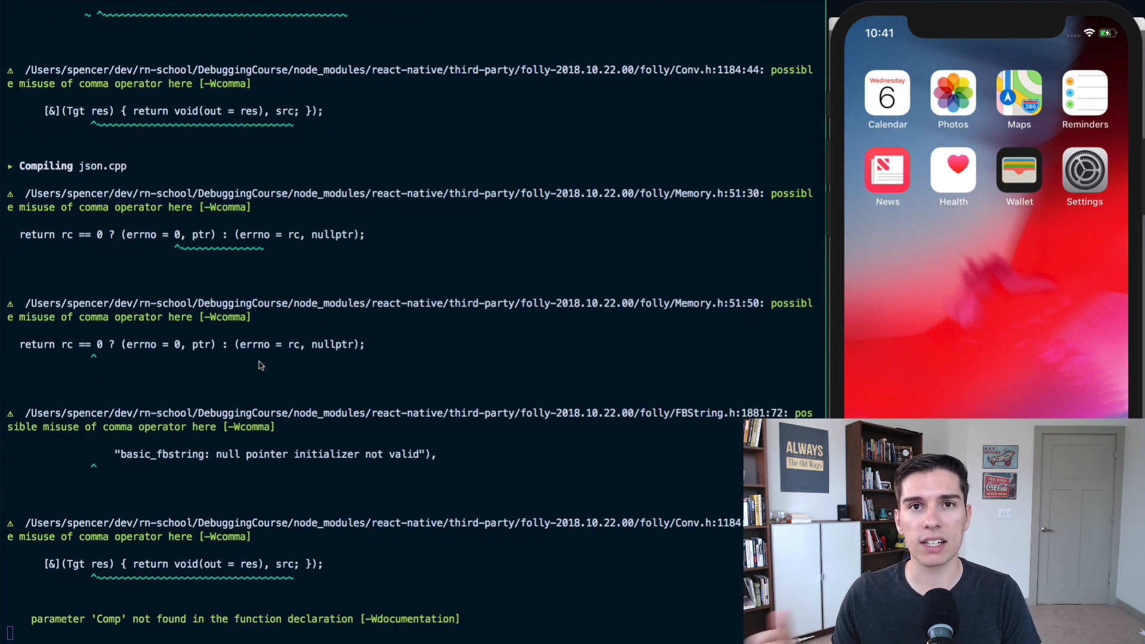
scroll("down", 3)
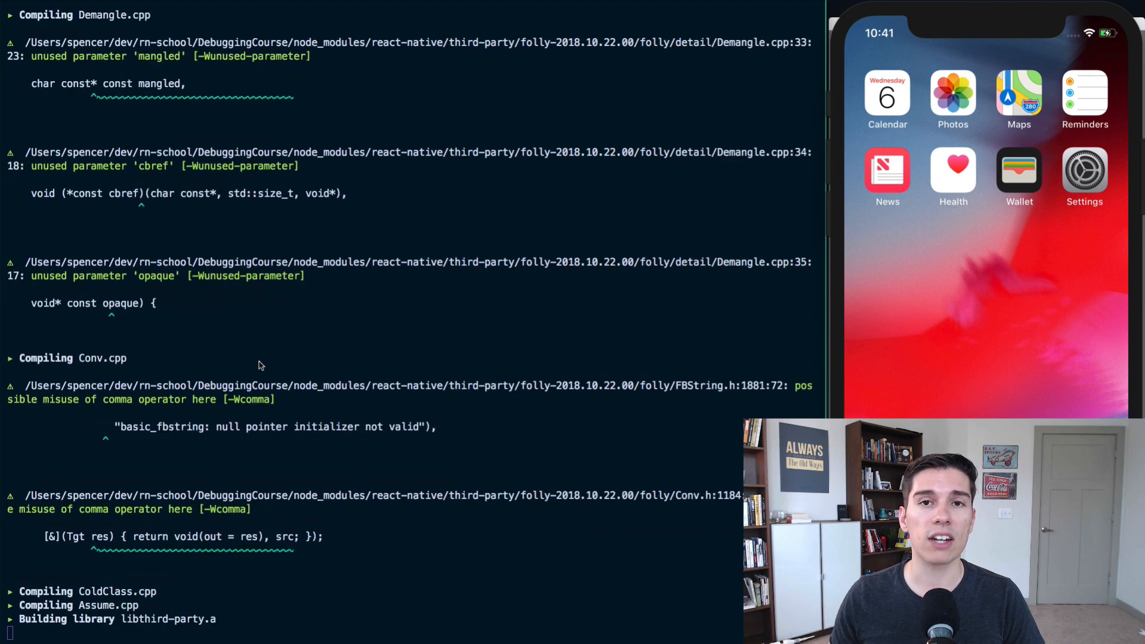
scroll("down", 3)
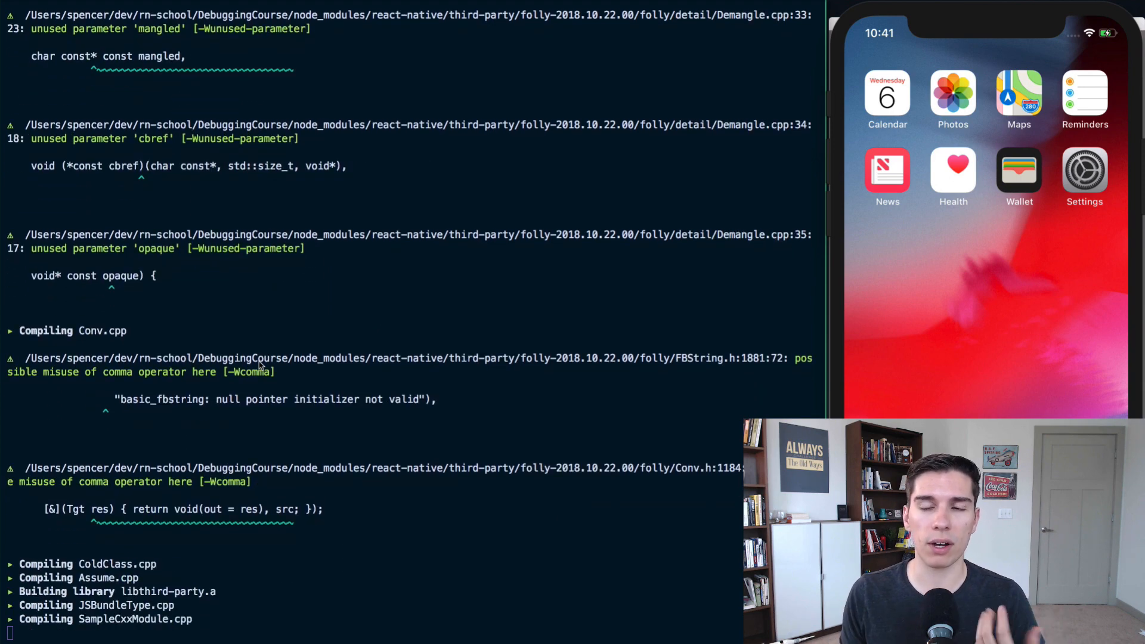
scroll("down", 3)
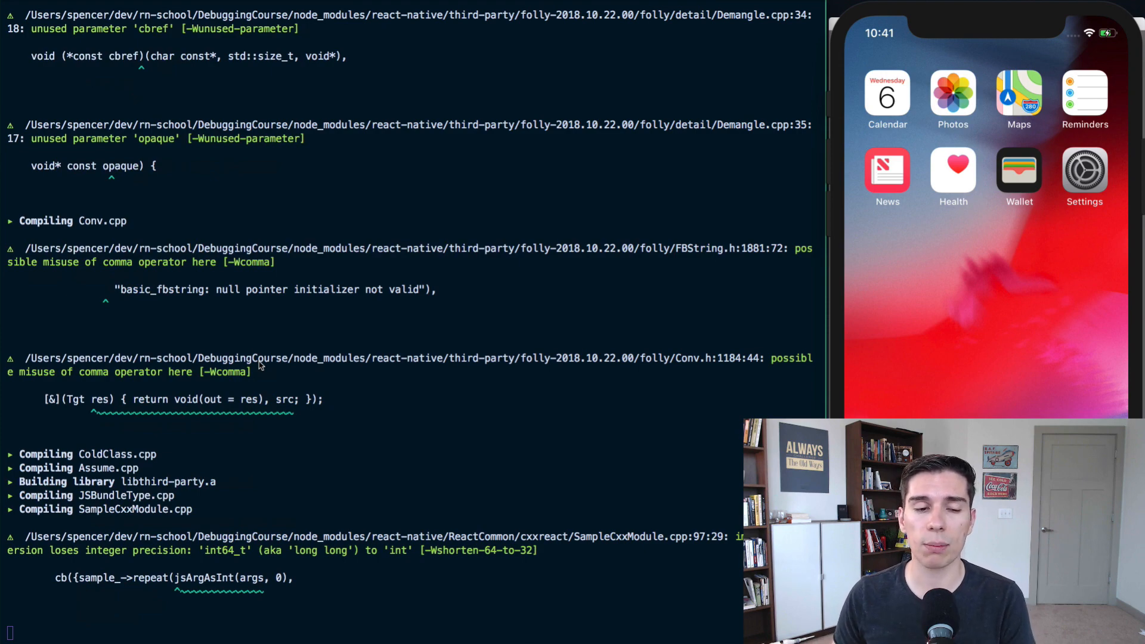
scroll("down", 3)
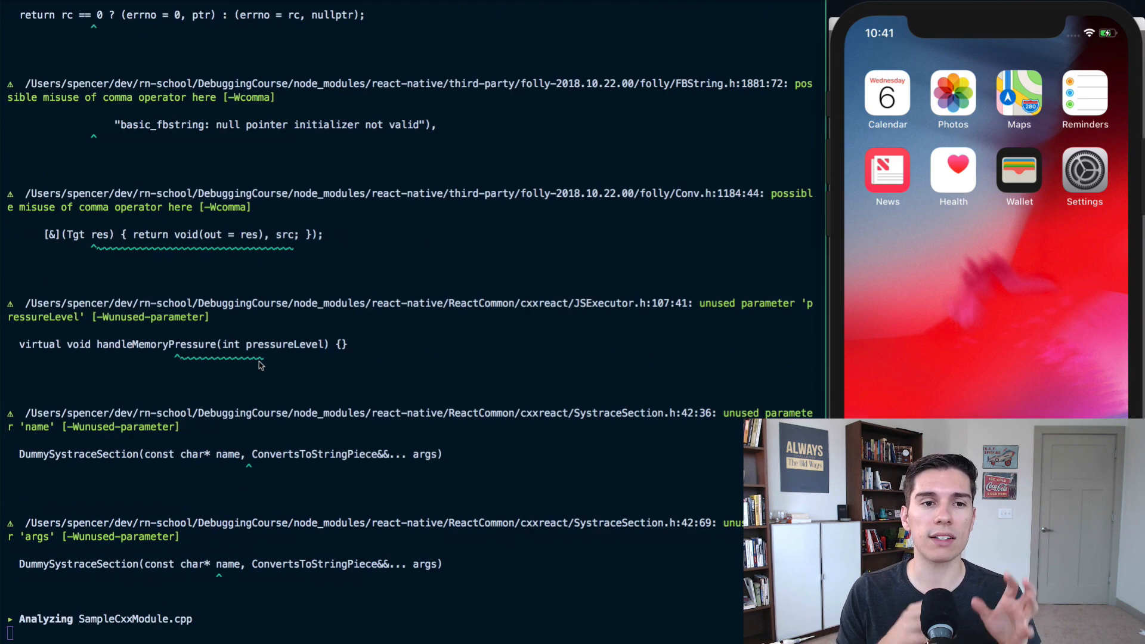